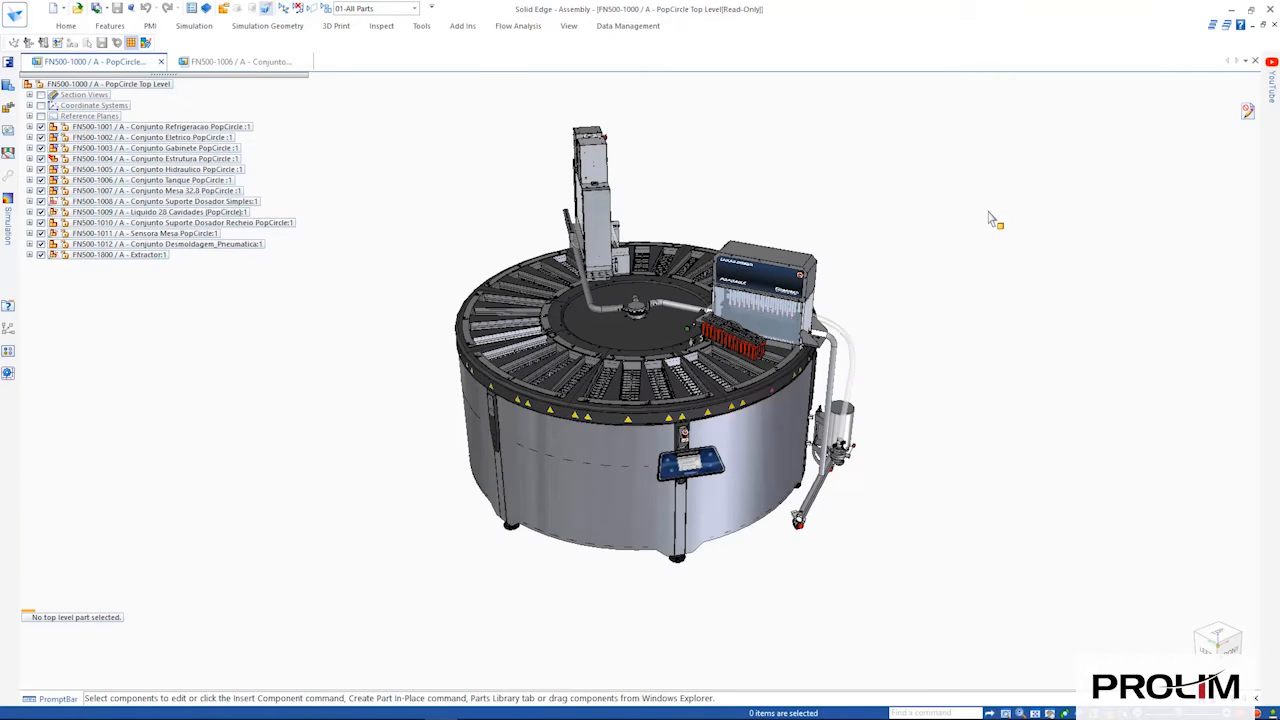
Switch to the circuit board assembly and launch the FloEFD Package Creator.
click(412, 8)
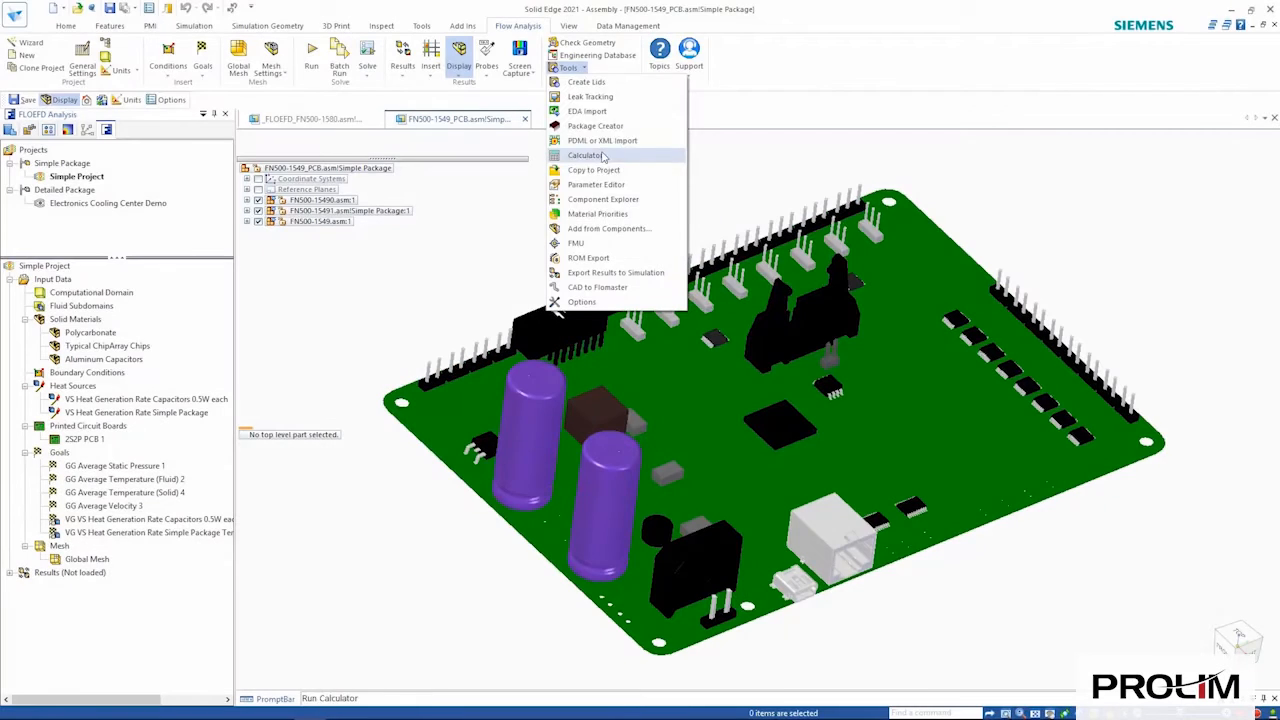
click(596, 124)
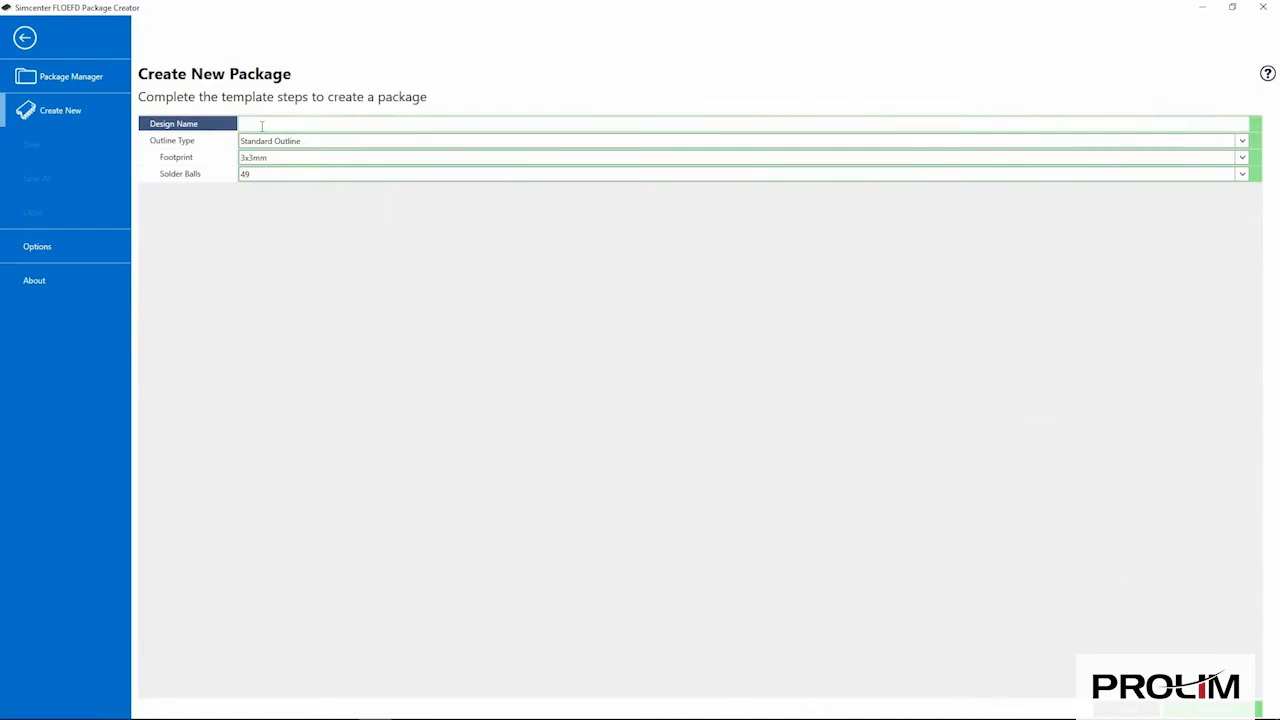
Name the design 'Replacement Chip' and set the solder balls Number Central X to 5.
text(Replacement Chip)
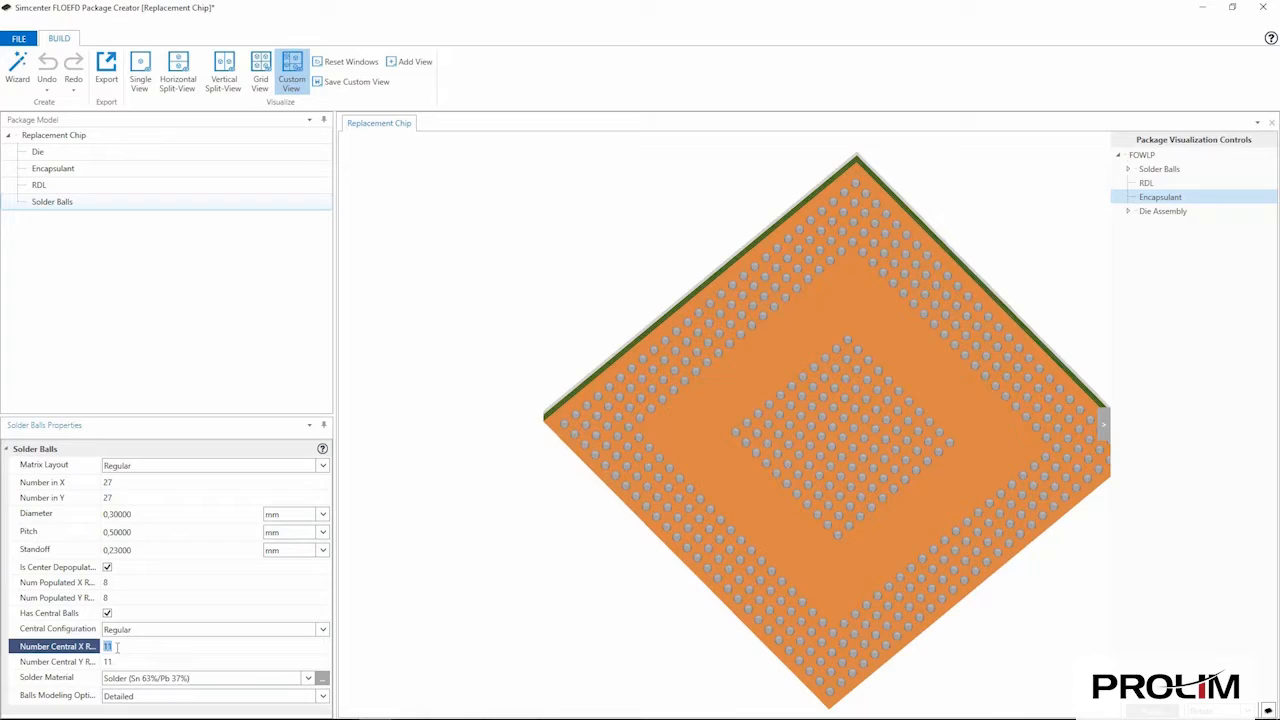
text(5)
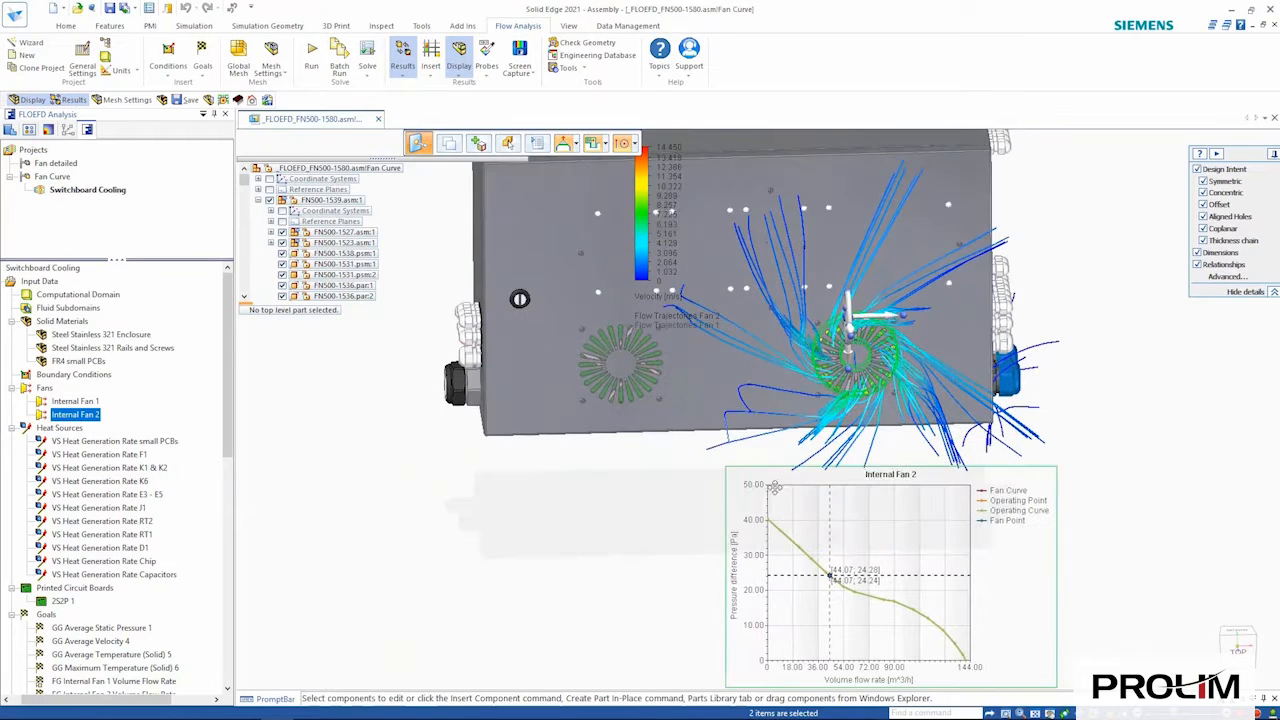
Turn on the enclosure flow trajectories with the Internal Fan 2 fan curve plot.
click(74, 400)
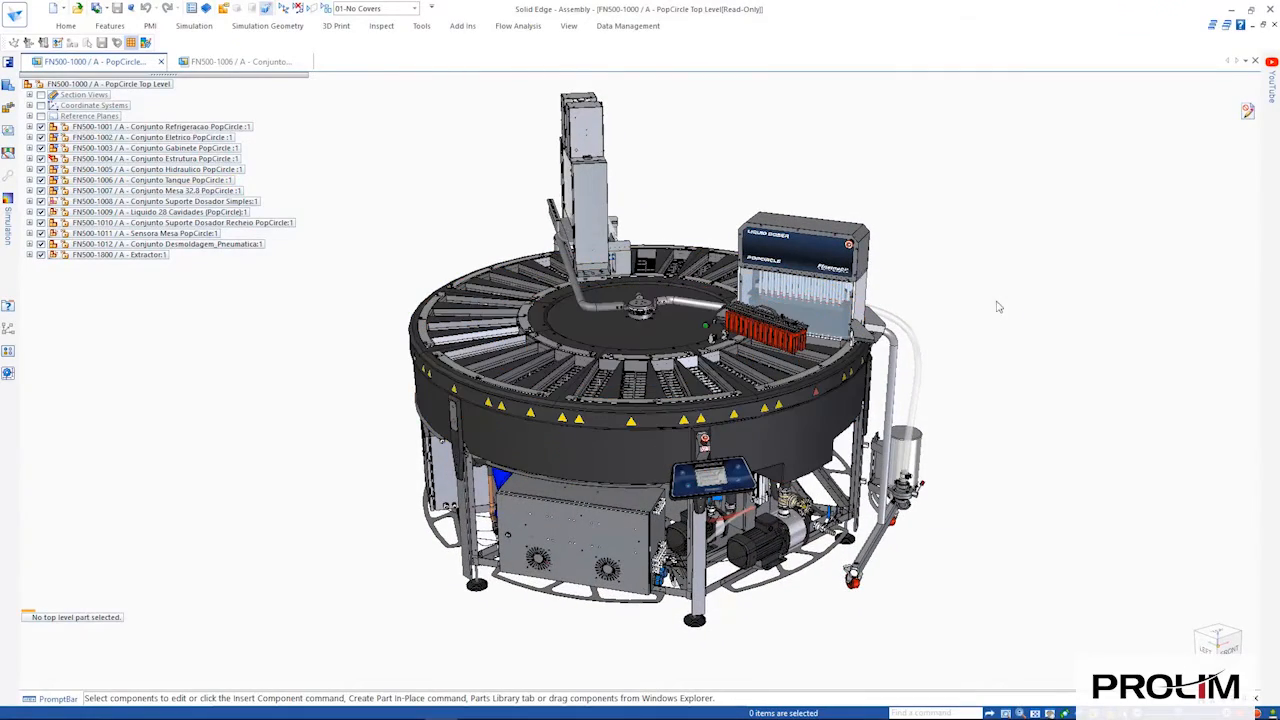
Open the Conjunto Tanque PopCircle sub-assembly in its own window for simulation.
click(238, 60)
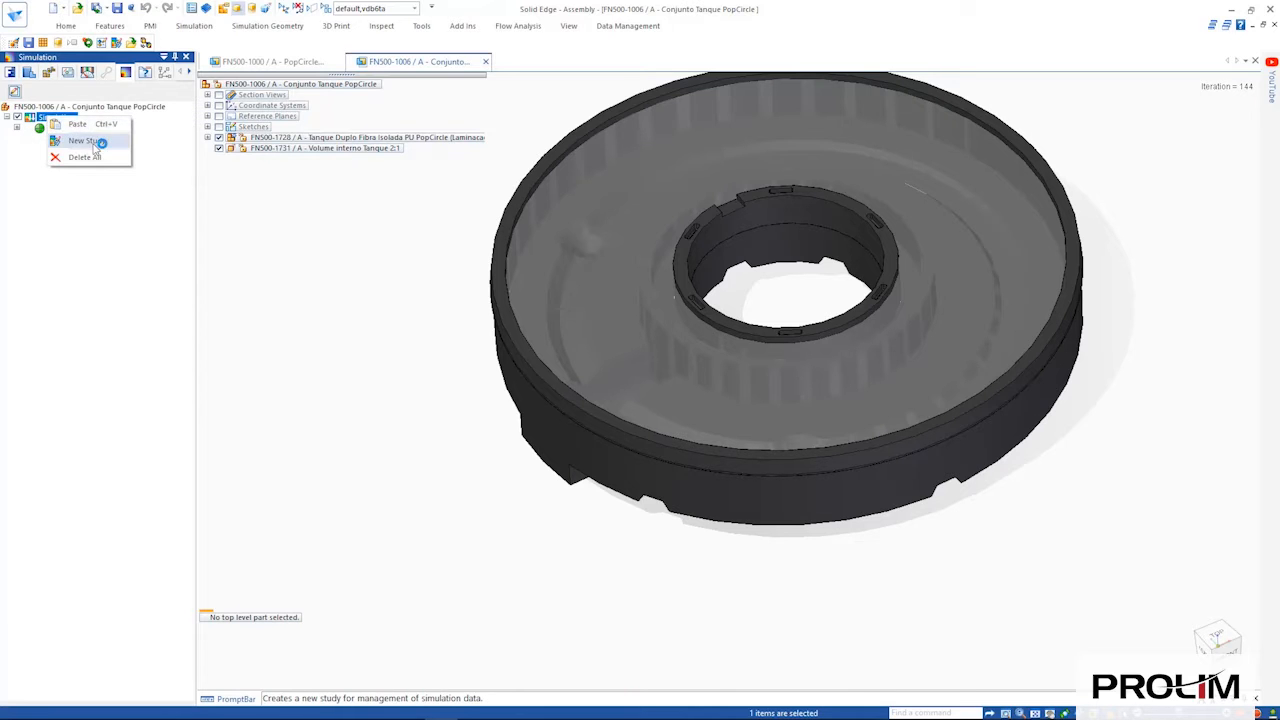
Create Static Study 2 and remove the tank's inner volume body from its geometry.
click(84, 140)
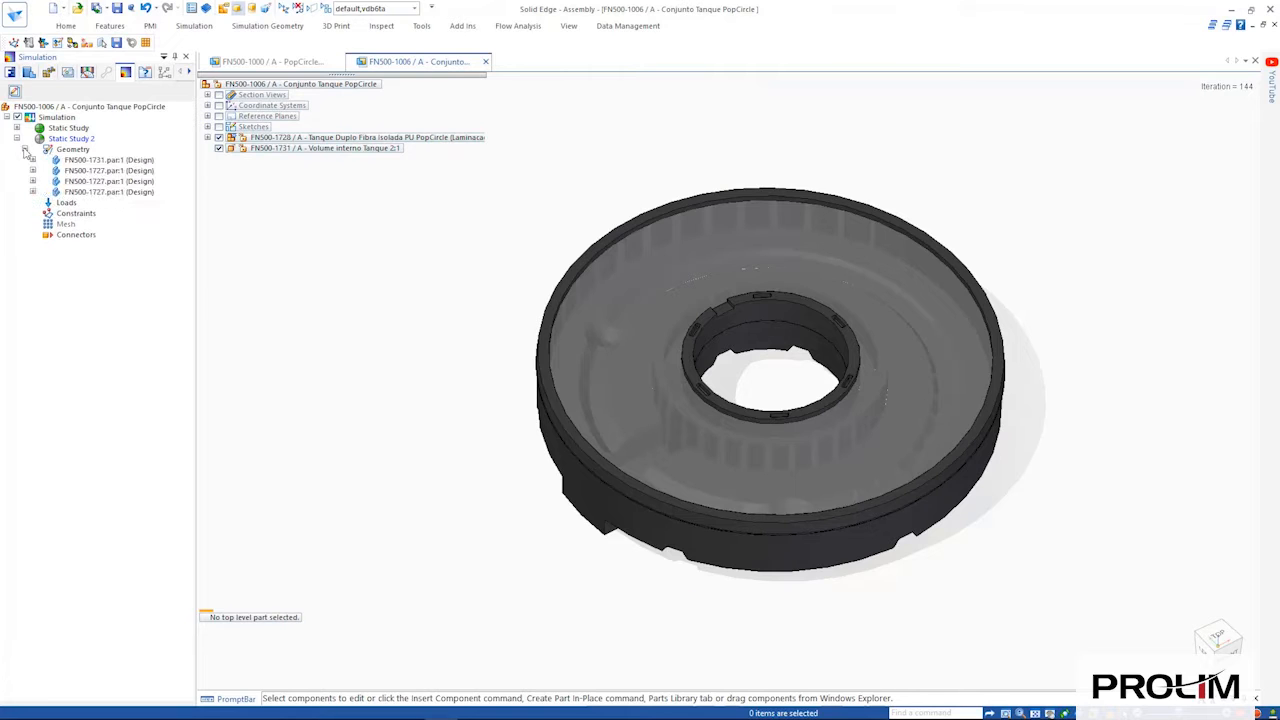
click(96, 160)
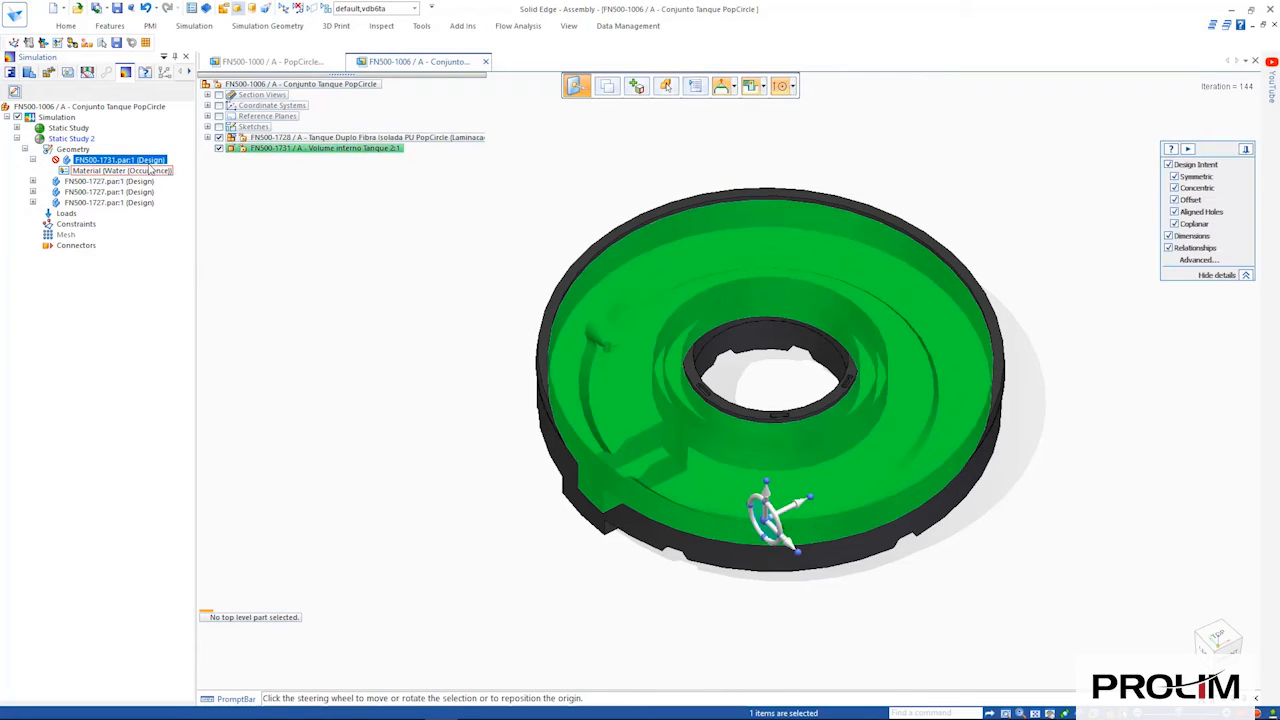
right_click(118, 160)
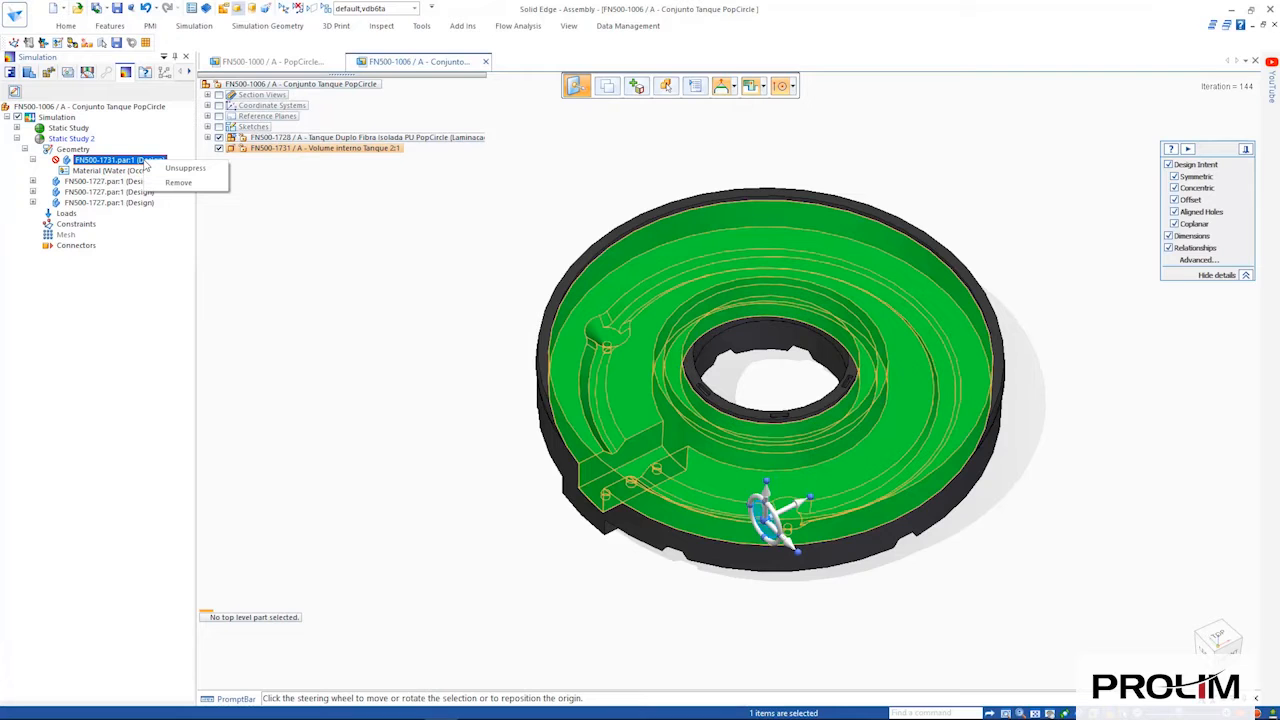
mouse_move(180, 184)
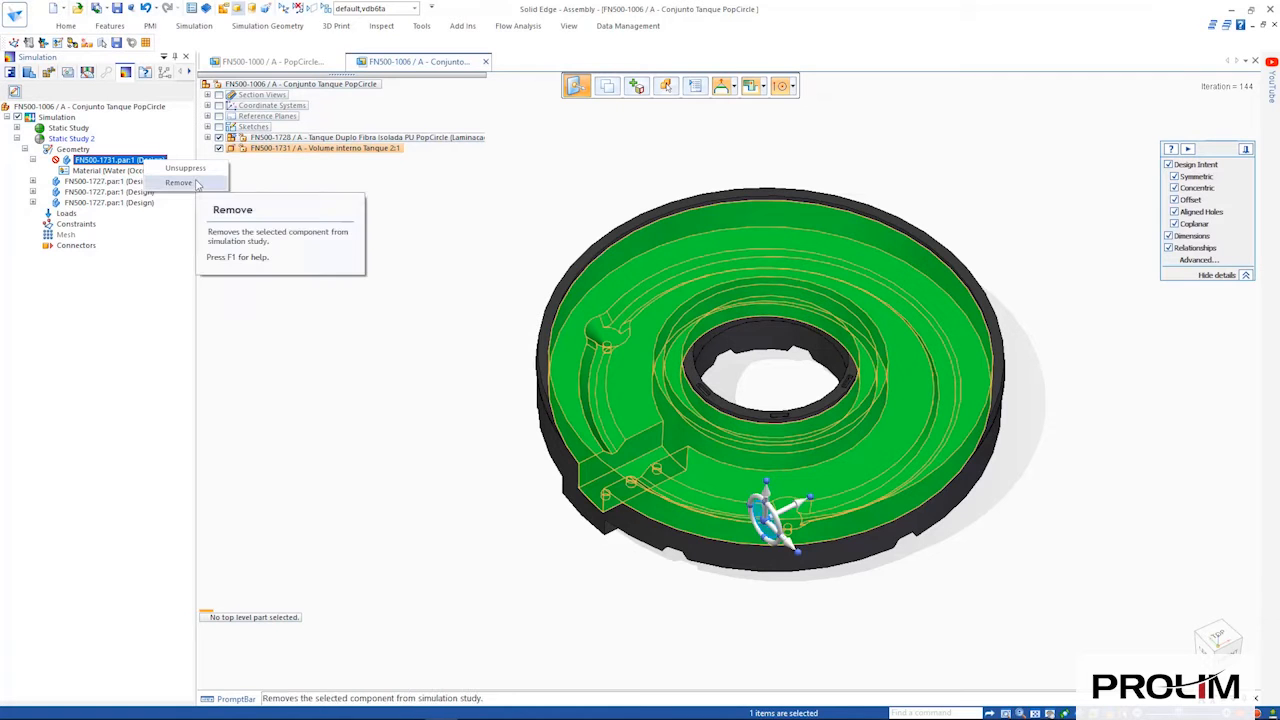
click(178, 182)
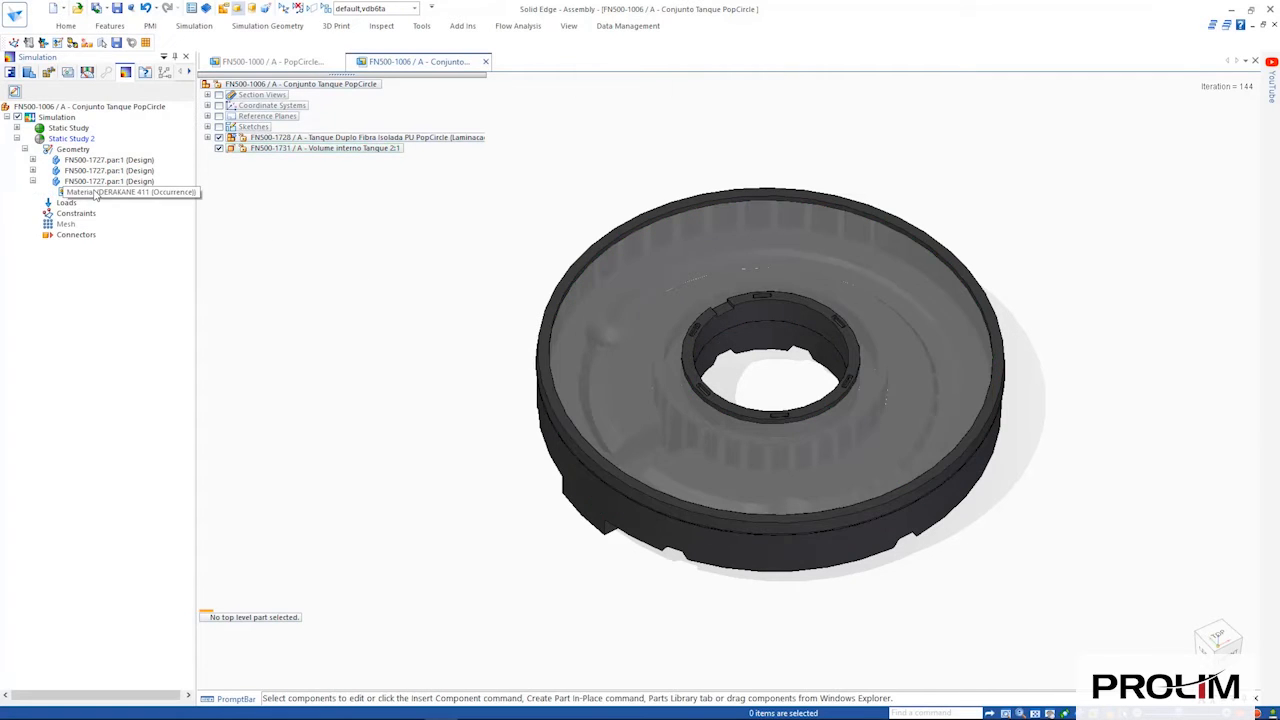
Assign Polyurethane from the material table with Modulus of Elasticity 2240 MegaPa and apply it.
double_click(130, 192)
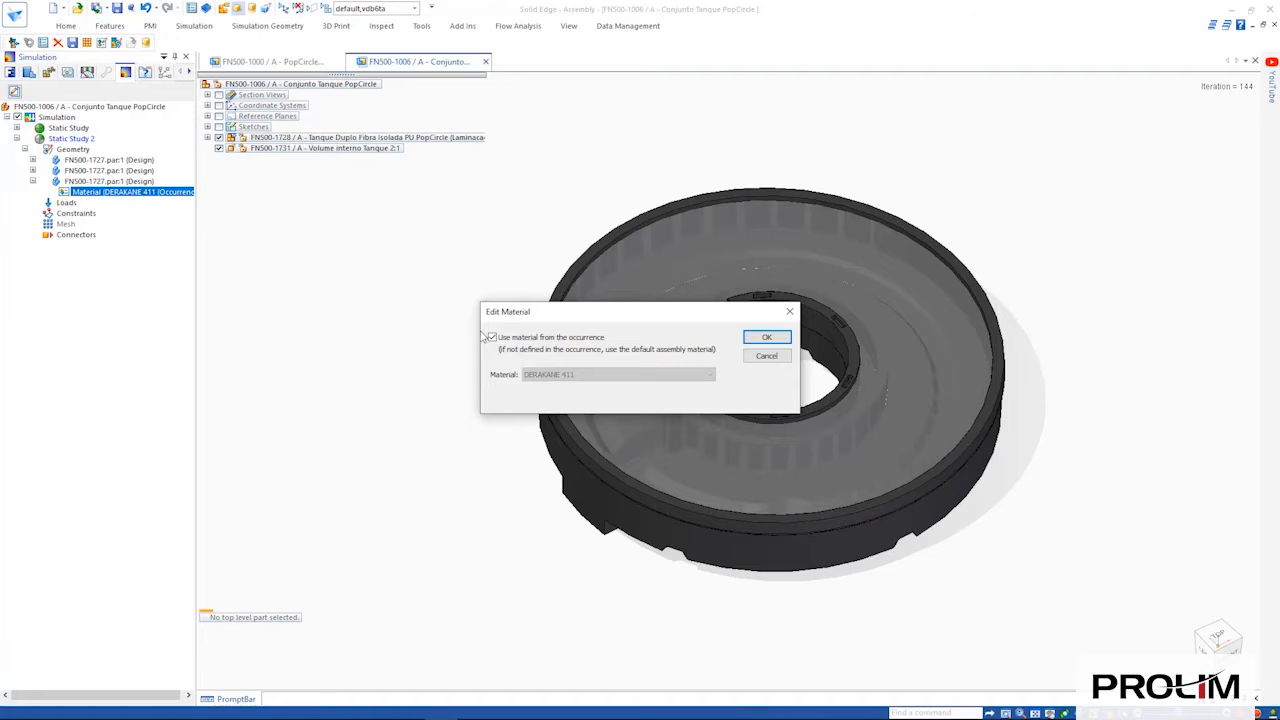
click(492, 336)
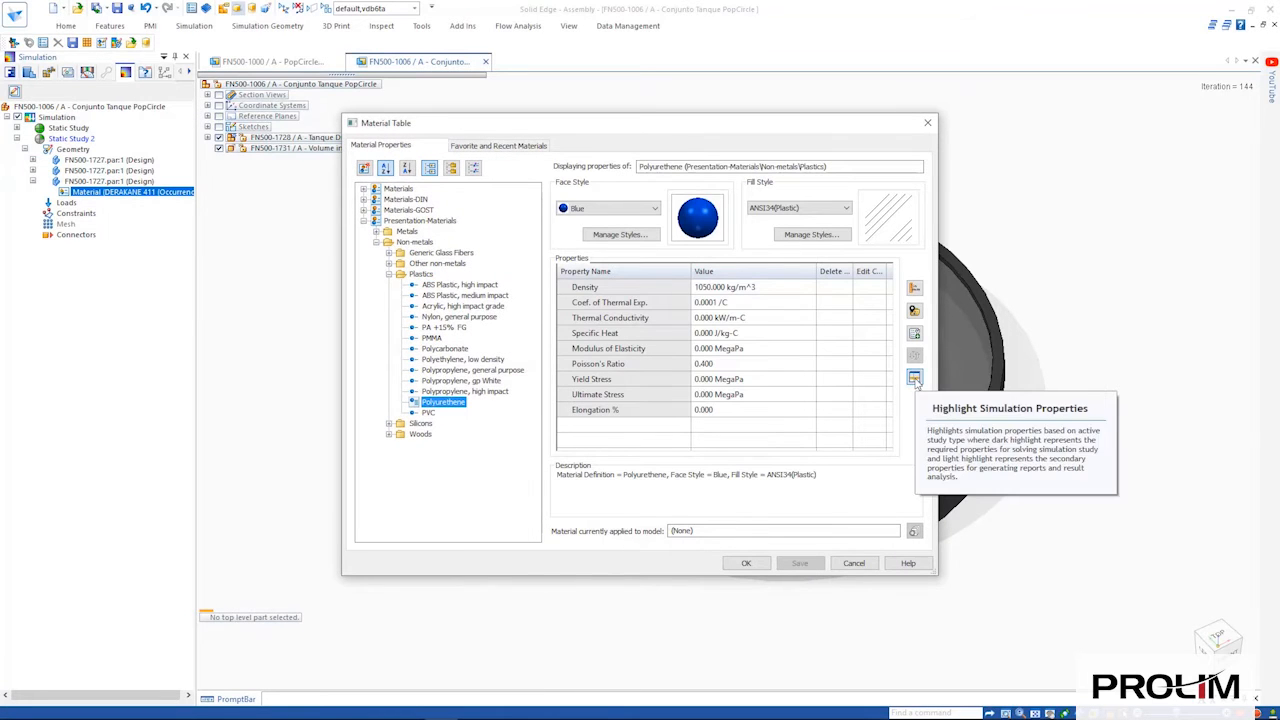
click(914, 378)
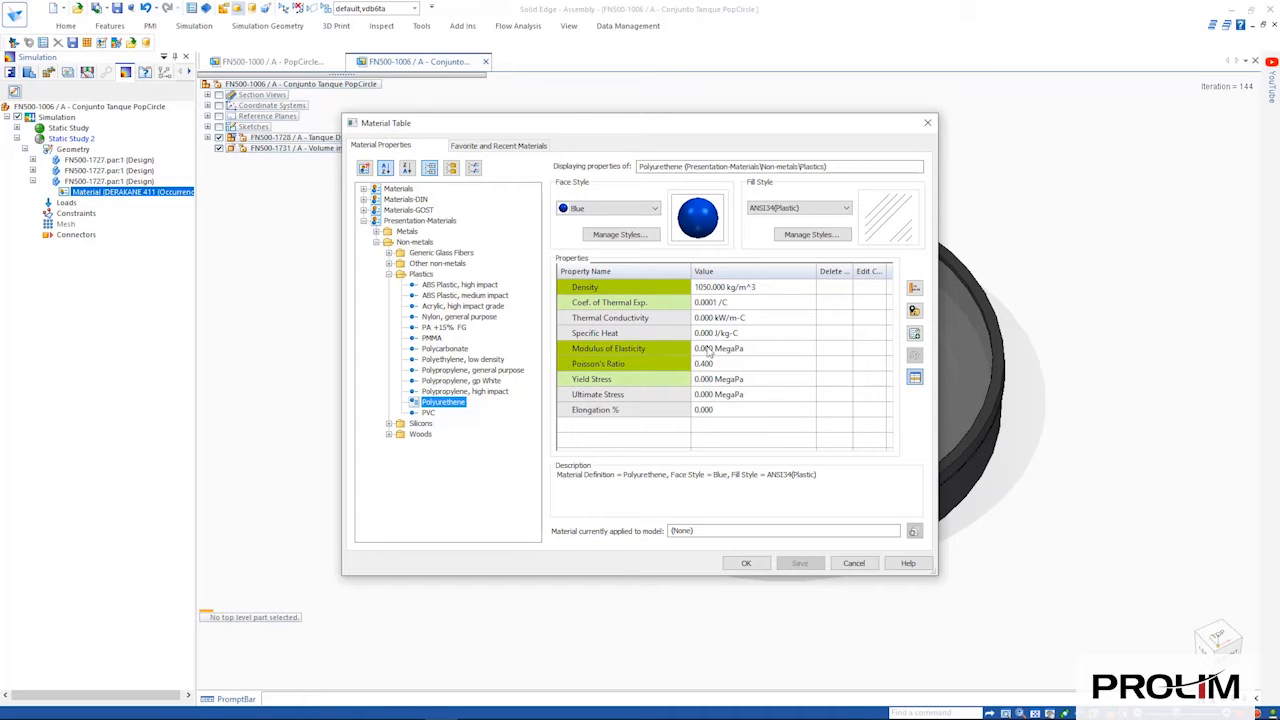
text(2240)
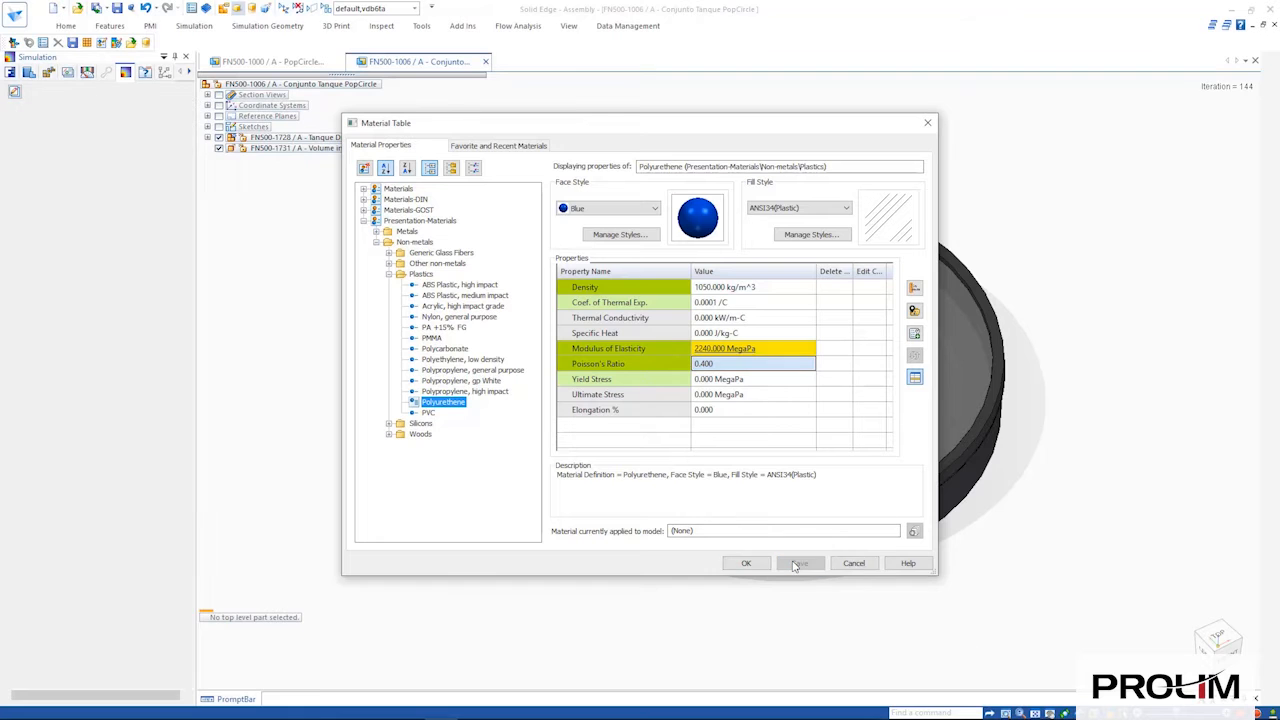
click(744, 564)
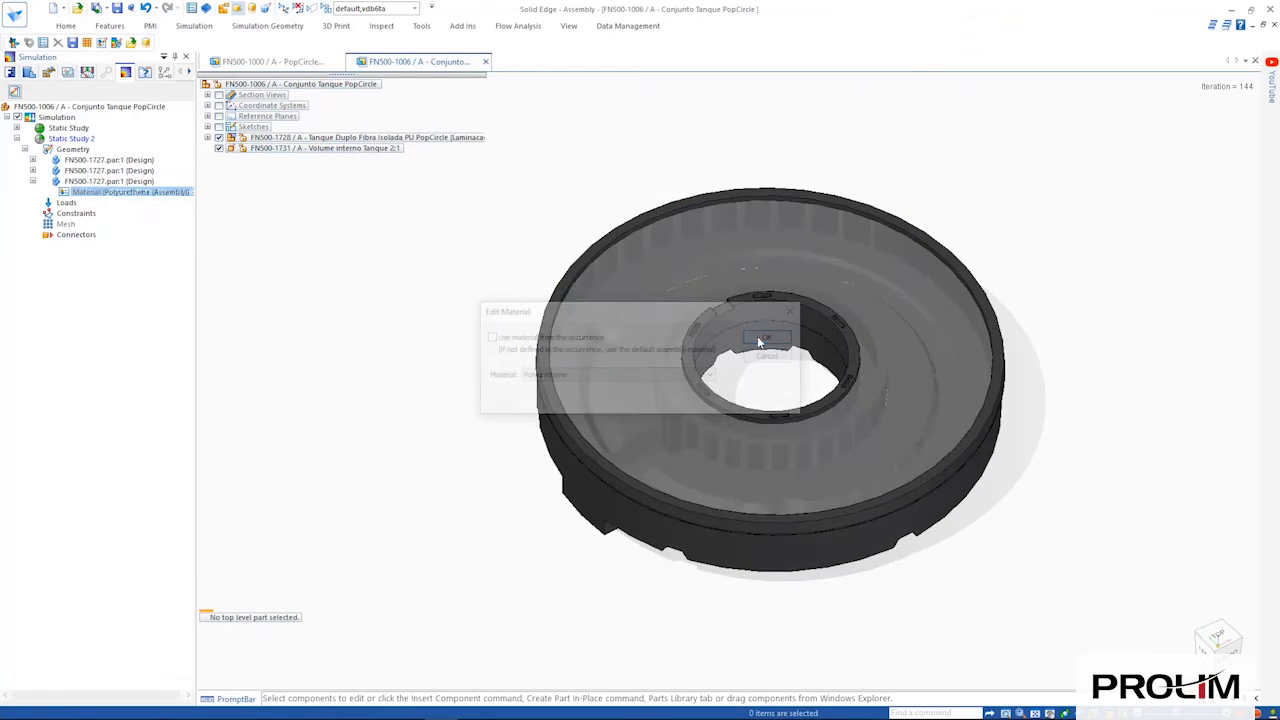
Import the FloEFD .fld results and expand Loads to reveal External Pressure 1 under Imported Loads.
click(768, 336)
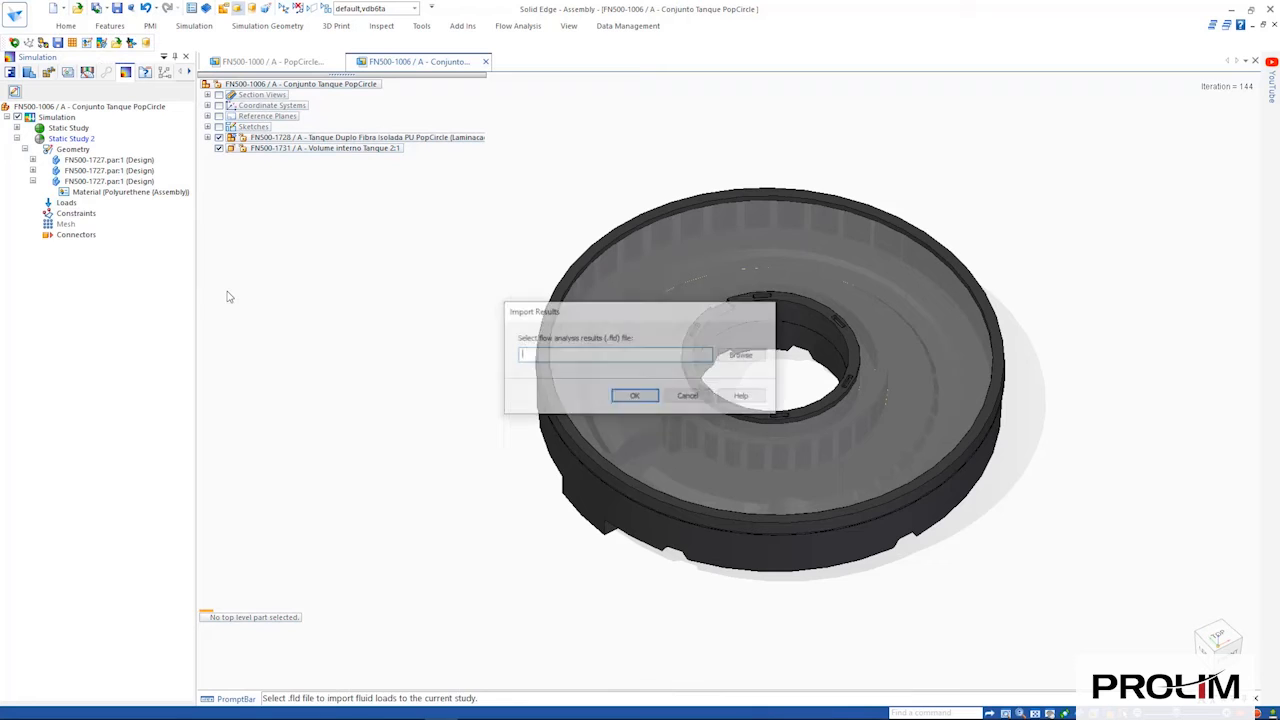
click(740, 356)
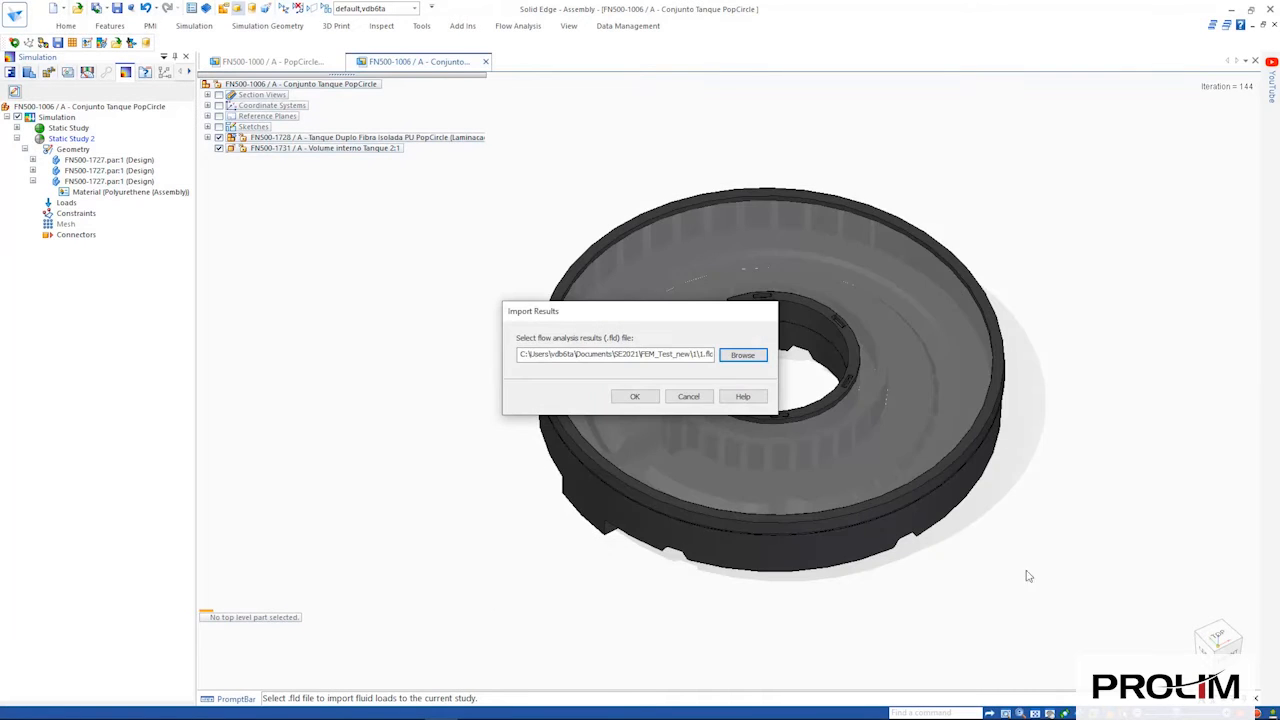
click(636, 396)
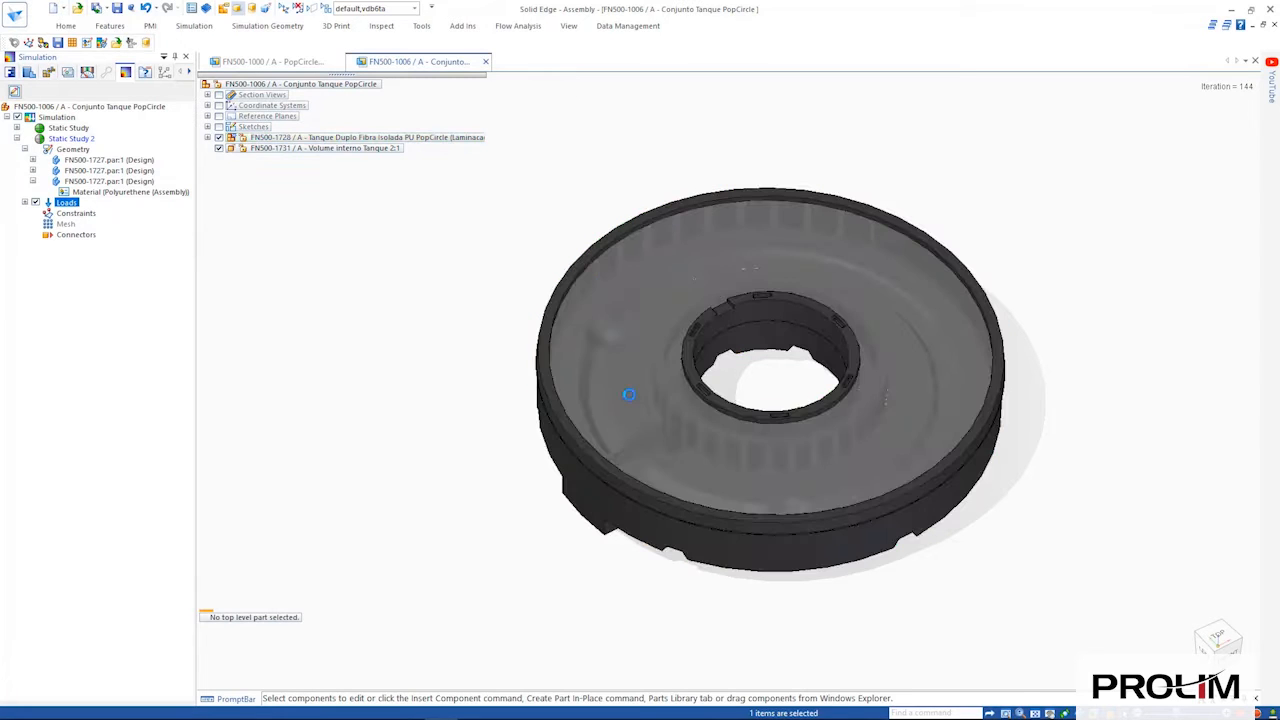
click(24, 202)
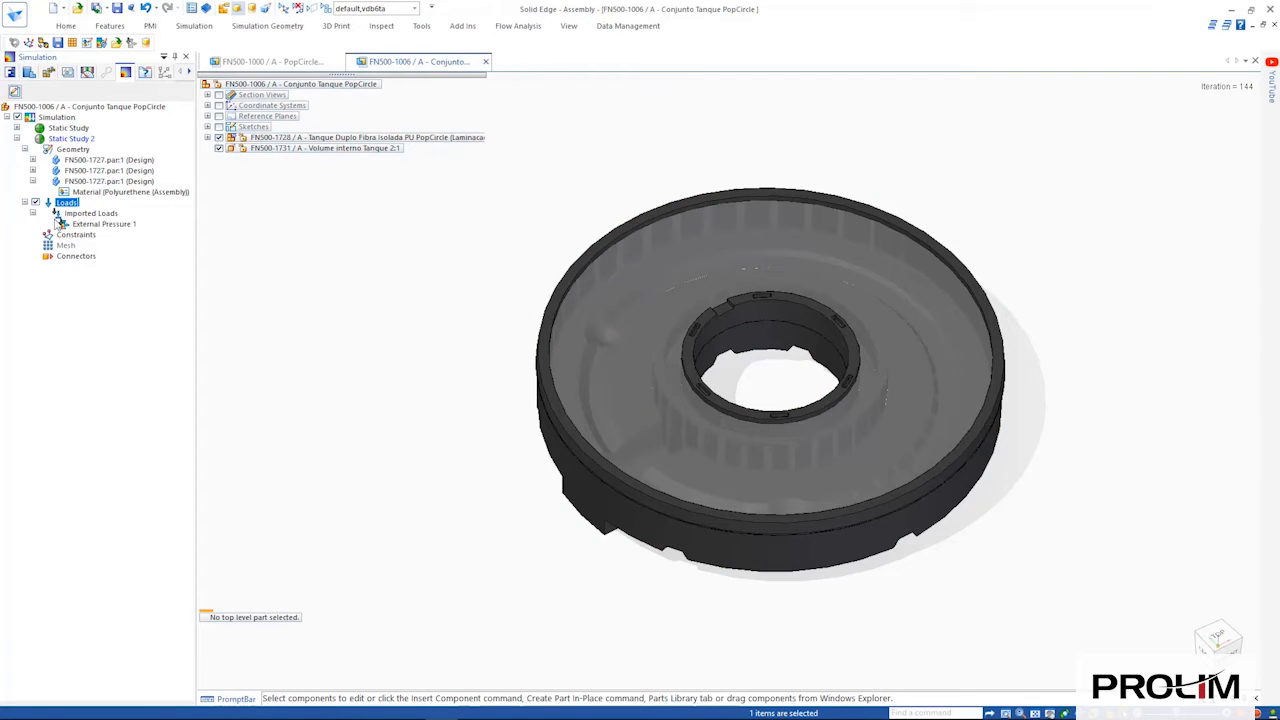
Display External Pressure 1 on the tank and view the solved study's stress contour.
click(104, 224)
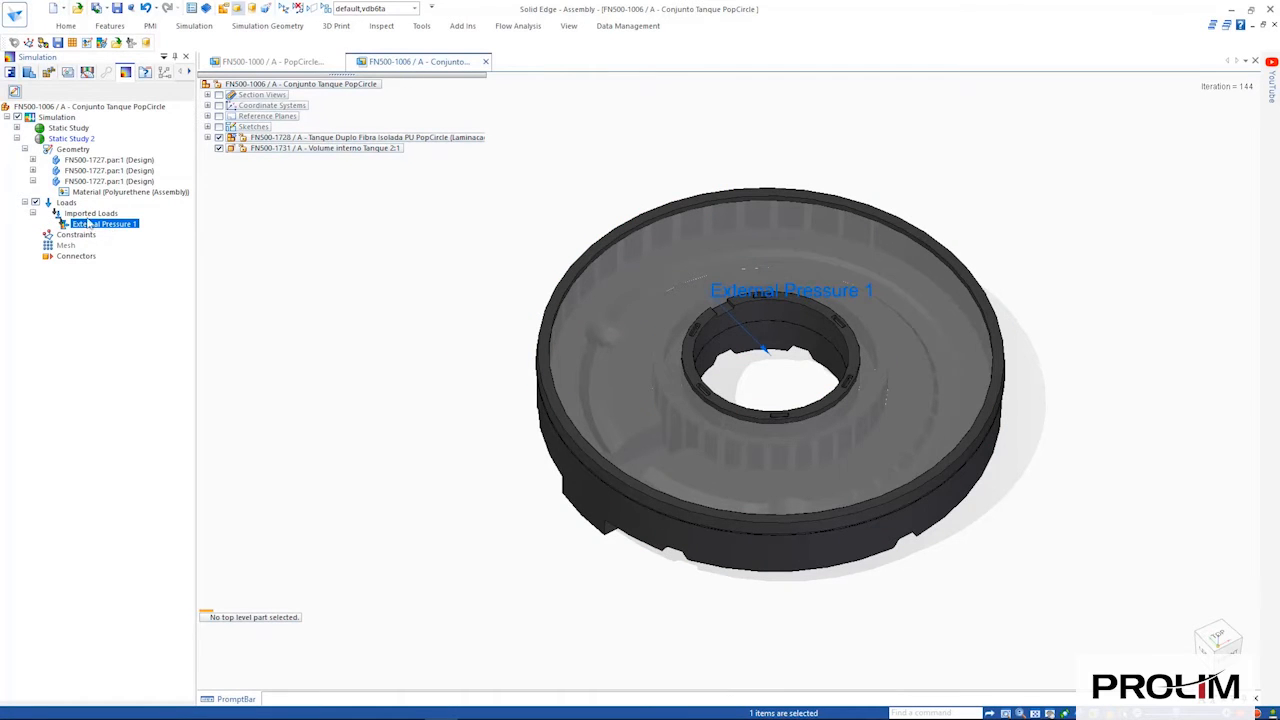
right_click(104, 192)
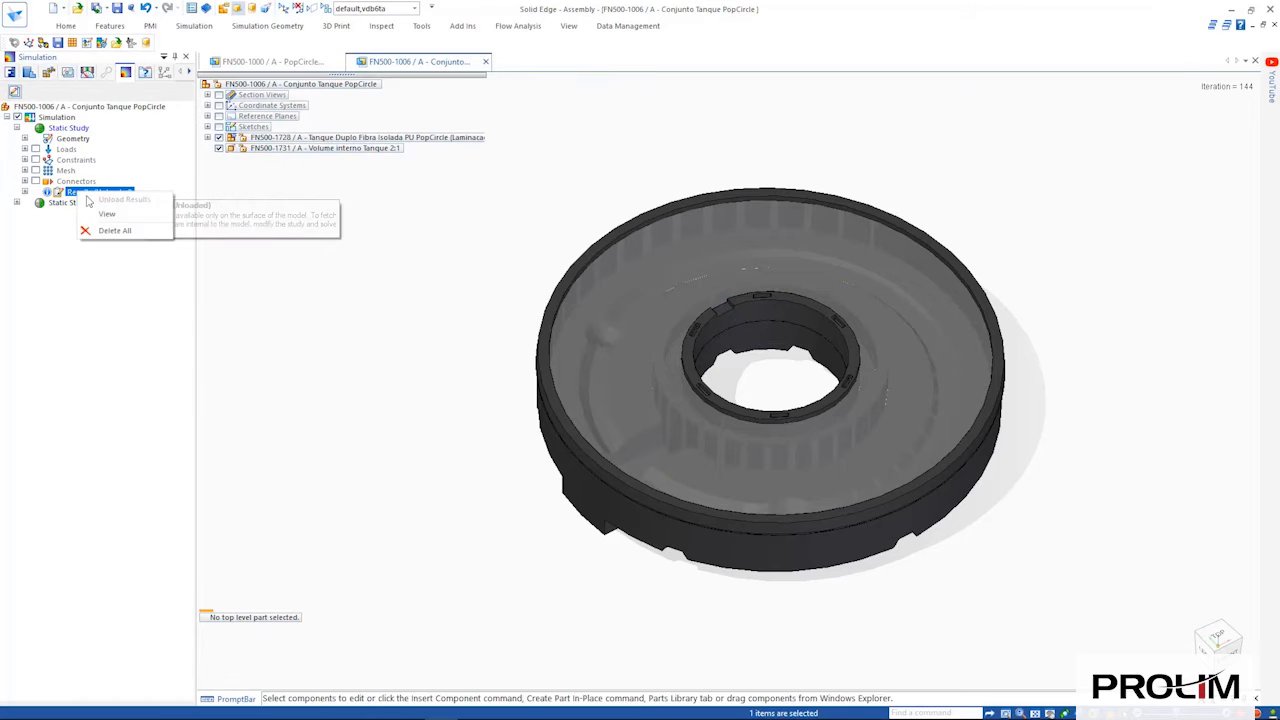
click(108, 212)
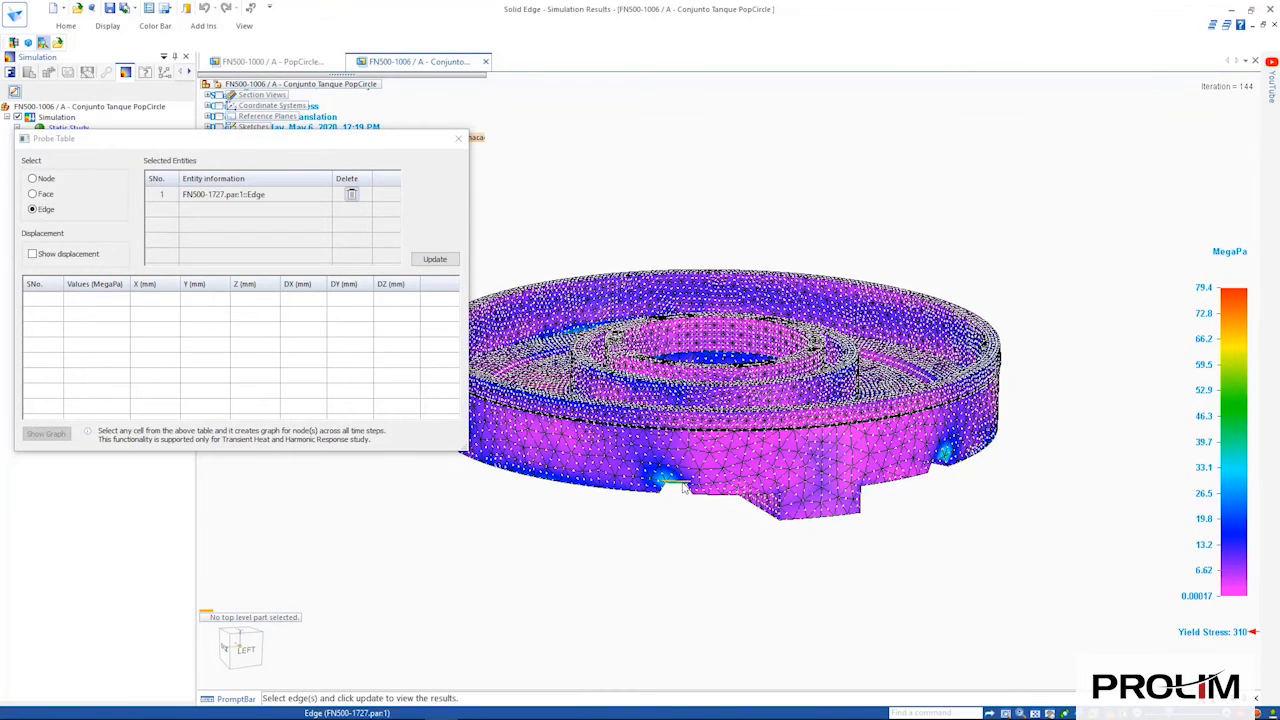
Update the probe table for the picked edge and locate the second probed node on the model.
click(434, 260)
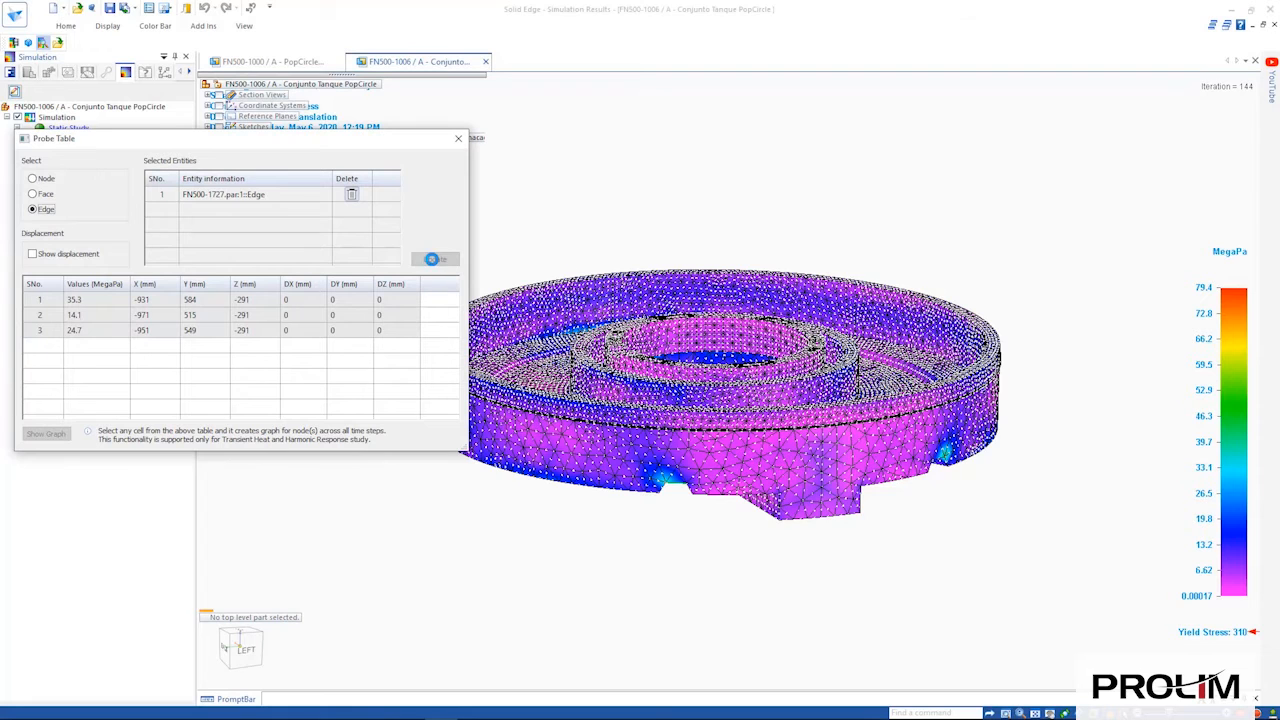
click(74, 314)
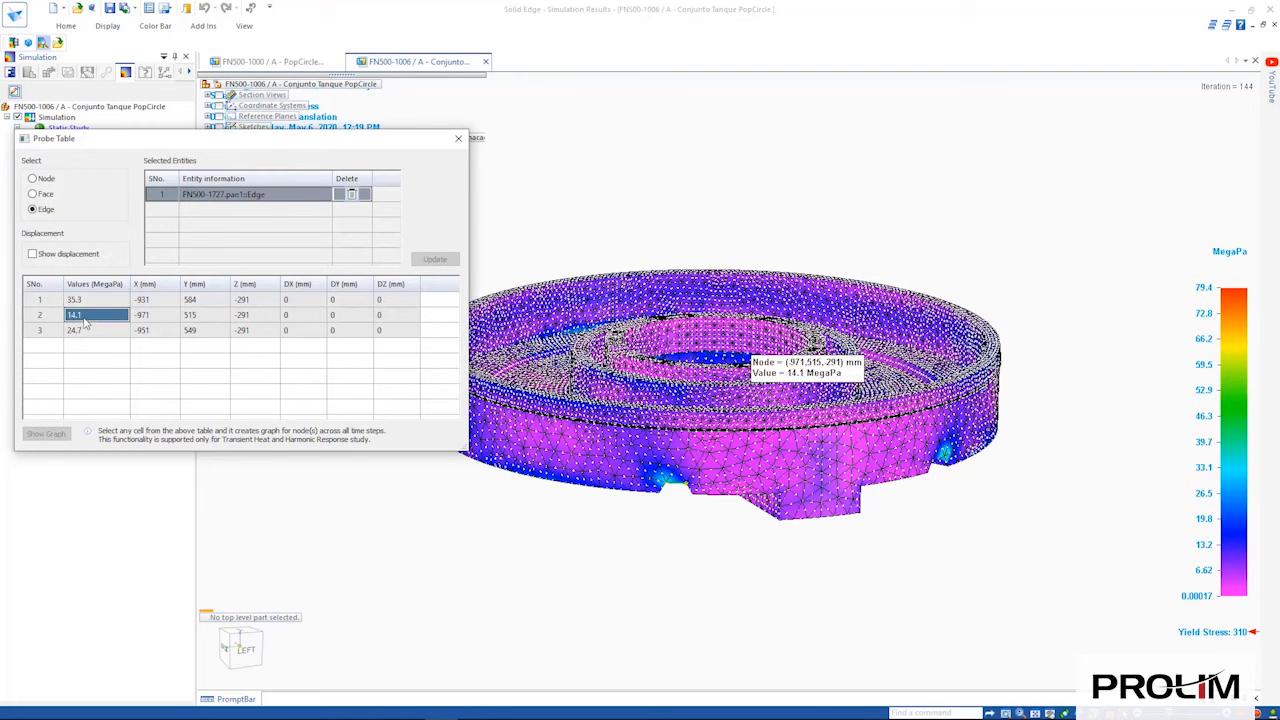